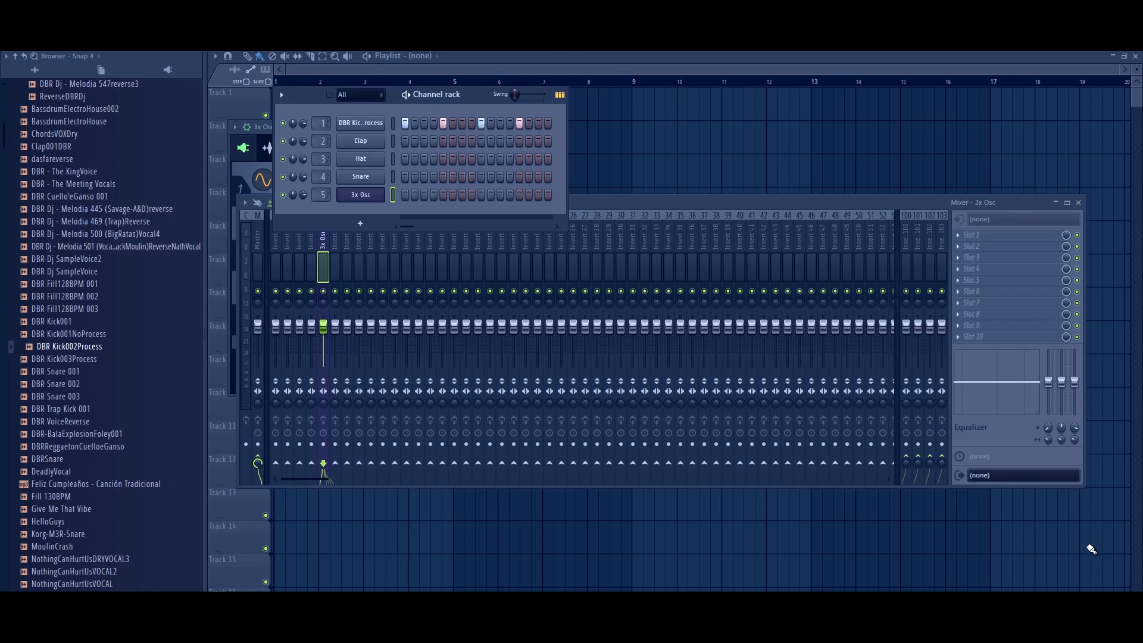
{"action": "mouse_move", "coordinate": [696, 416]}
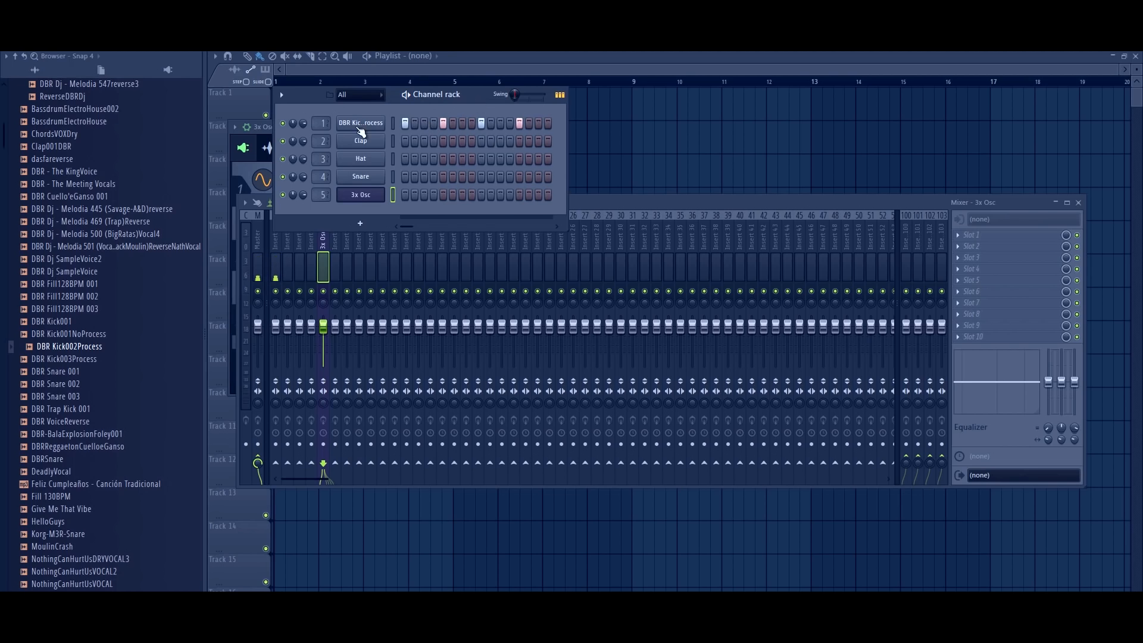
Audition the DBR Kick channel and bring up the 3x Osc channel's piano roll.
{"action": "left_click", "coordinate": [360, 123]}
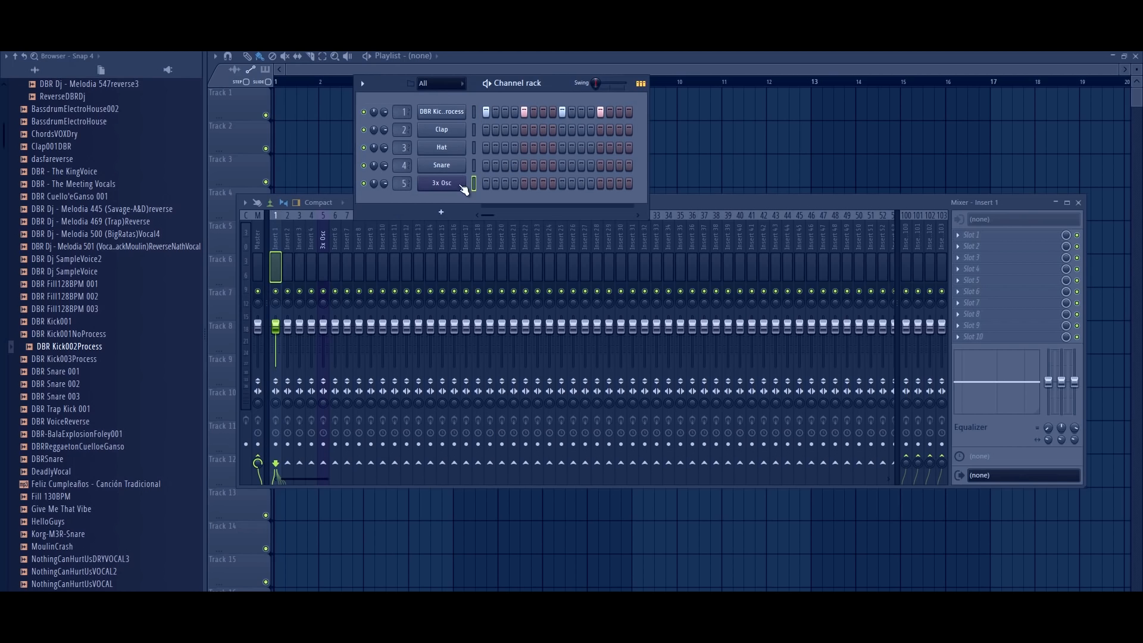
{"action": "left_click", "coordinate": [441, 184]}
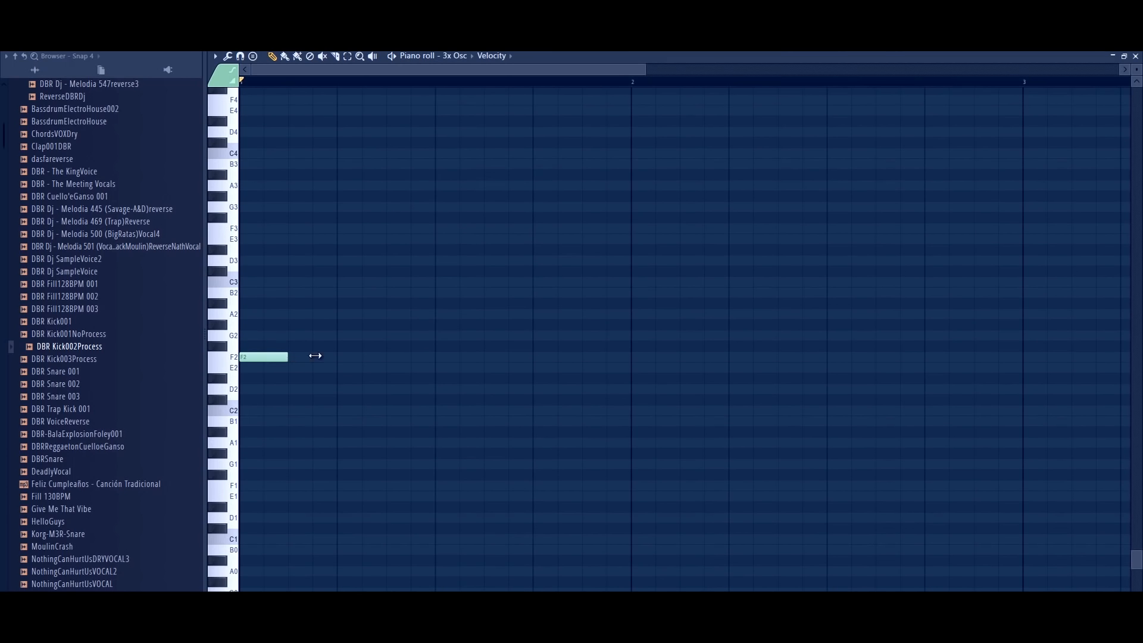
Stretch the F2 note across several beats to make a long sustained bass note.
{"action": "left_click_drag", "start_coordinate": [287, 356], "coordinate": [532, 356]}
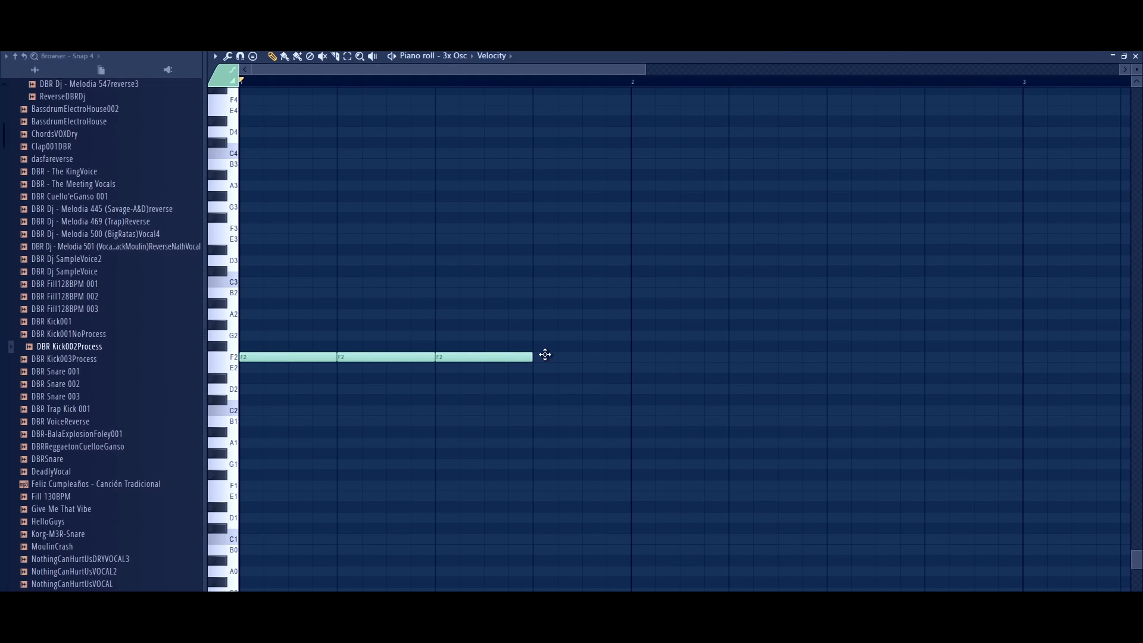
{"action": "left_click_drag", "start_coordinate": [532, 356], "coordinate": [631, 356]}
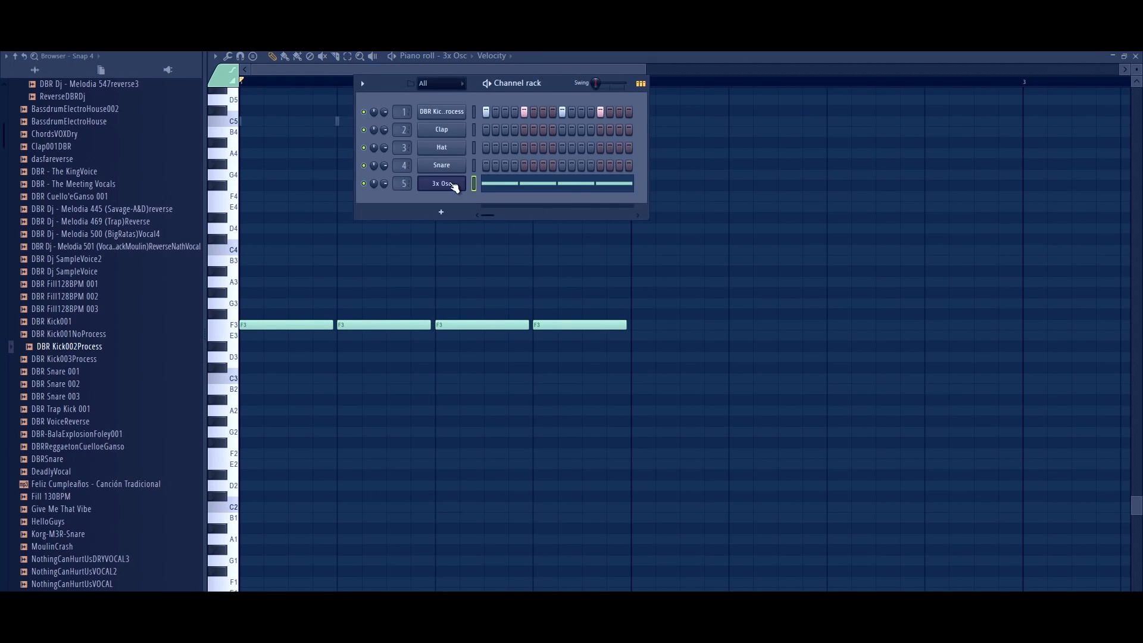
{"action": "mouse_move", "coordinate": [483, 138]}
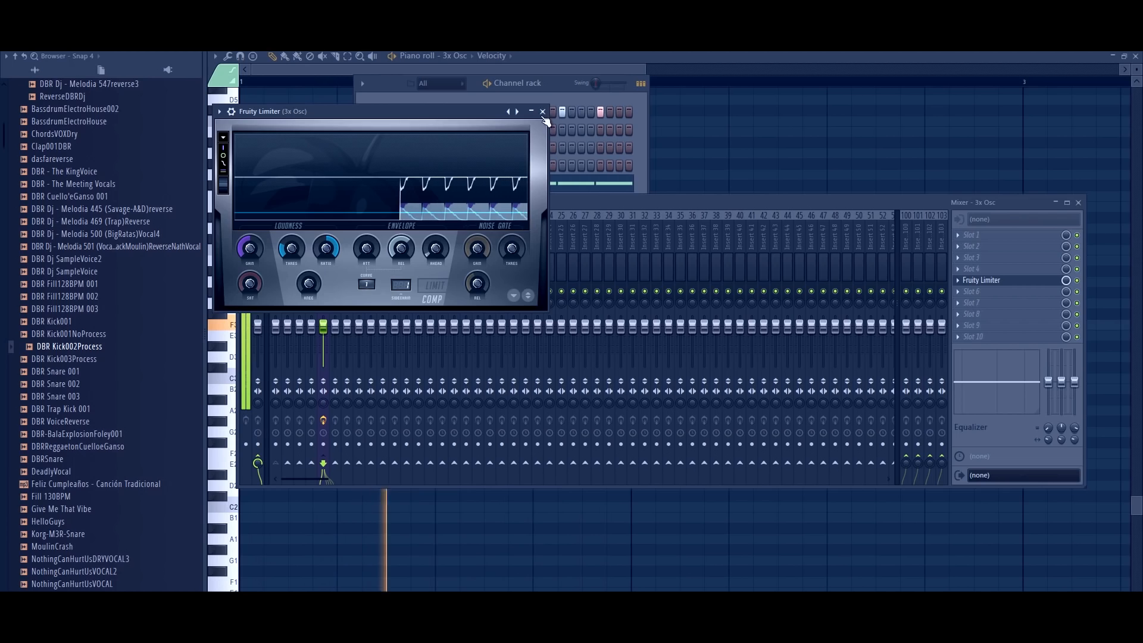
Close the Fruity Limiter window after loading it on the 3x Osc insert.
{"action": "left_click", "coordinate": [543, 111]}
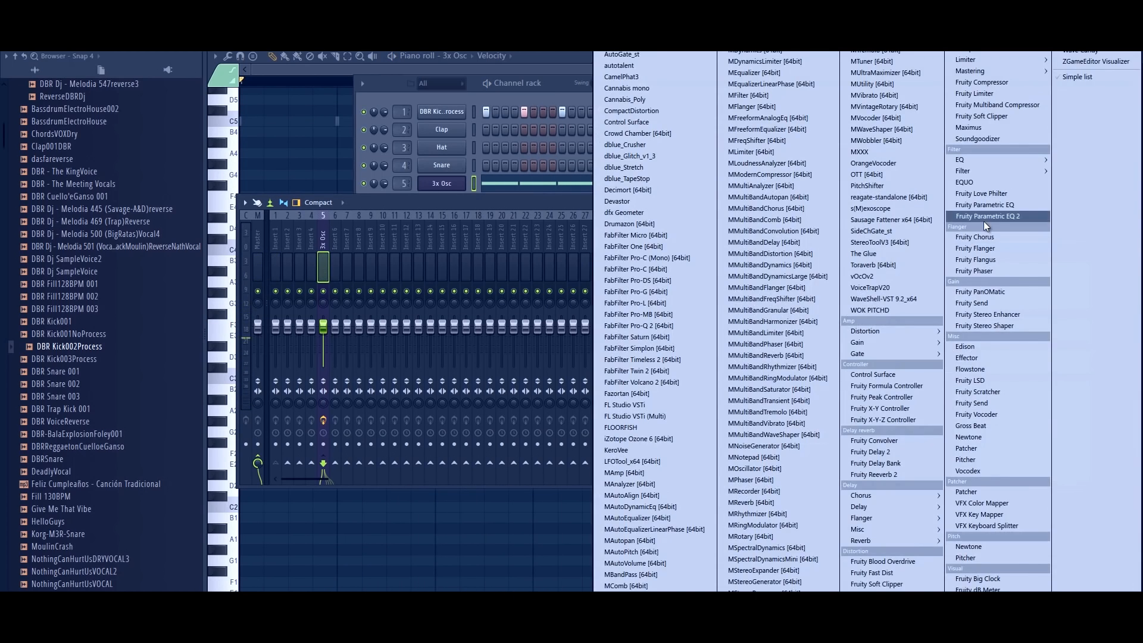
Load Fruity Parametric EQ 2 on the 3x Osc insert and pull a high band down into a low-pass.
{"action": "left_click", "coordinate": [987, 216]}
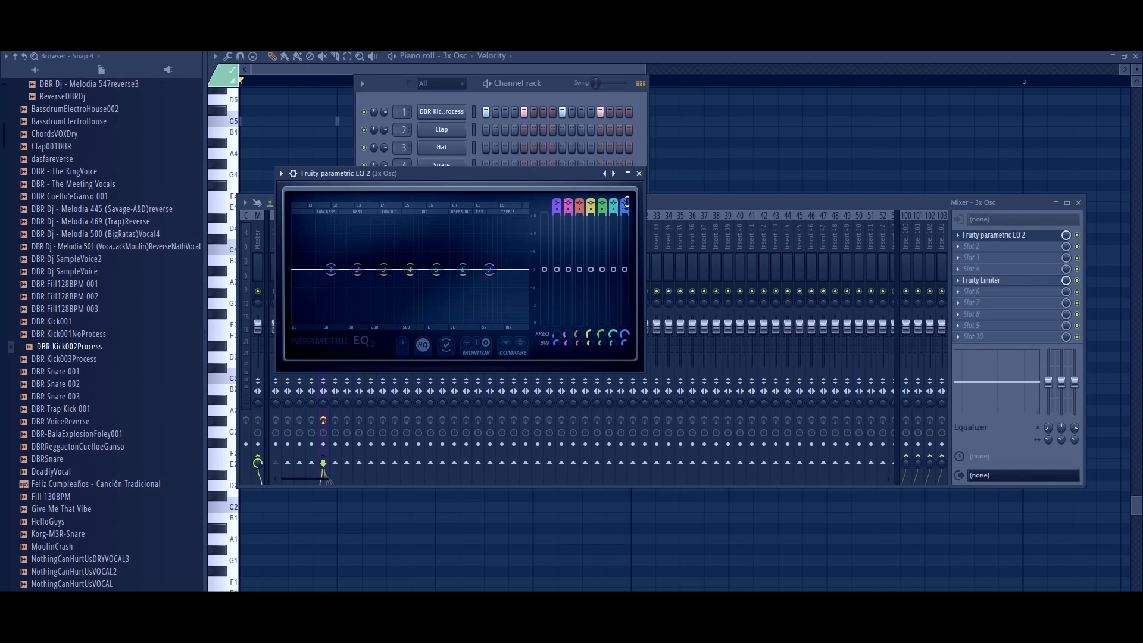
{"action": "left_click_drag", "start_coordinate": [490, 271], "coordinate": [489, 285]}
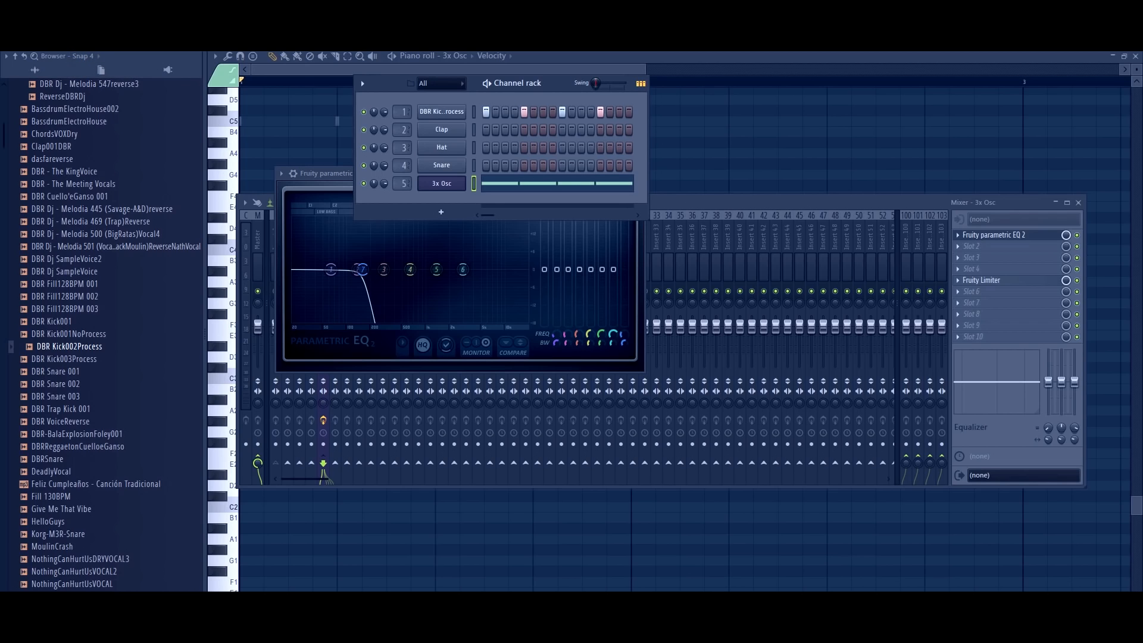
{"action": "mouse_move", "coordinate": [470, 108]}
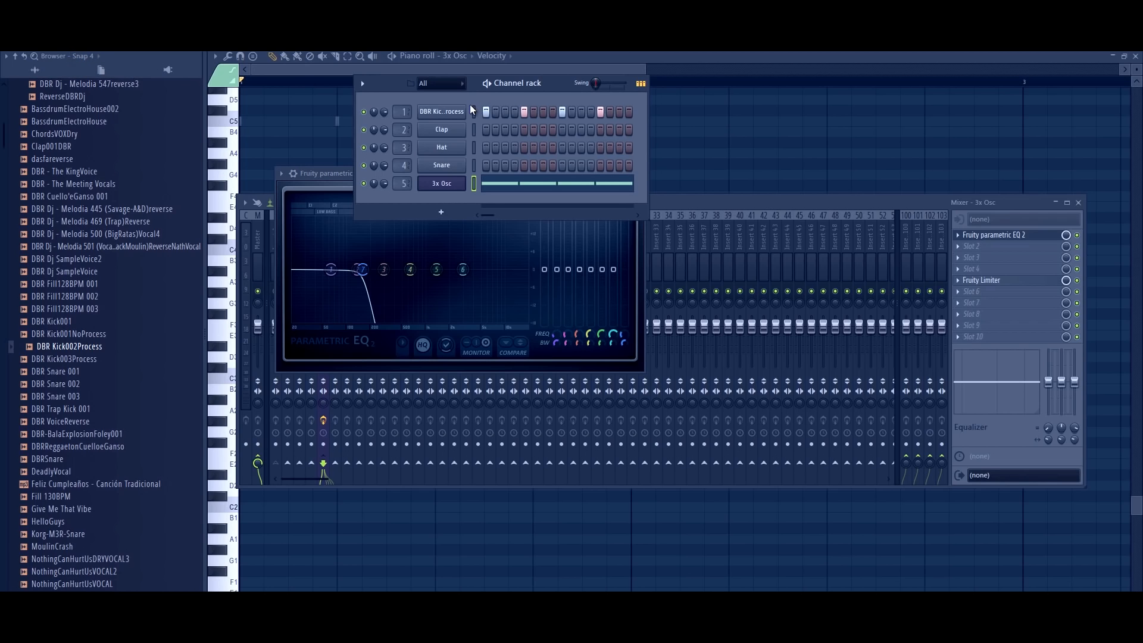
{"action": "mouse_move", "coordinate": [690, 202]}
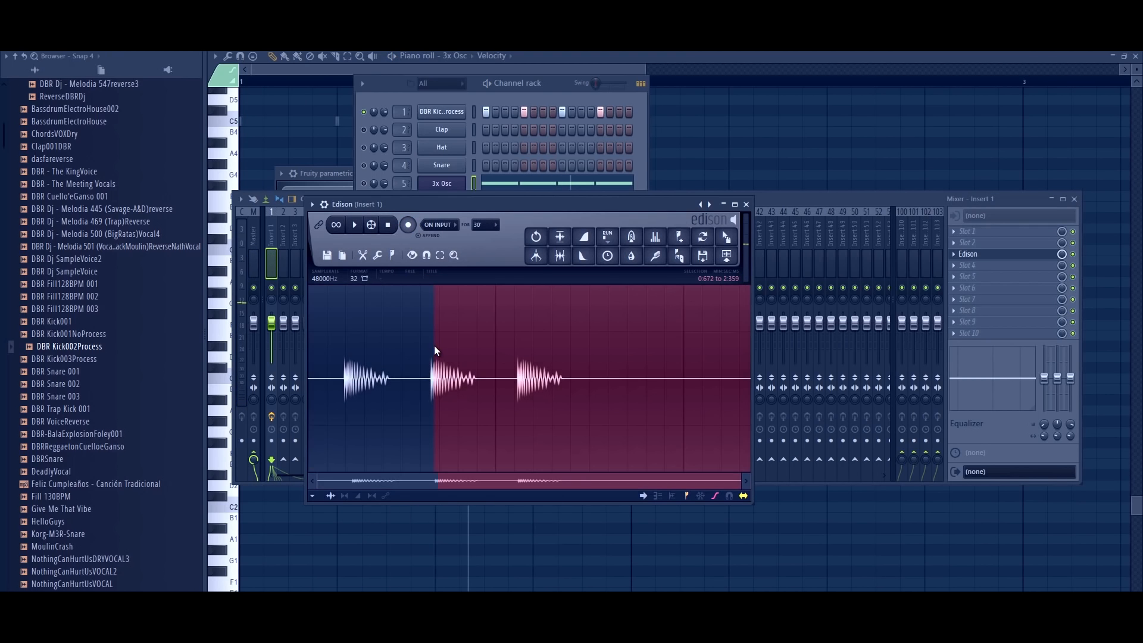
Trim the Edison recording down to a single kick hit.
{"action": "left_click_drag", "start_coordinate": [433, 375], "coordinate": [479, 375]}
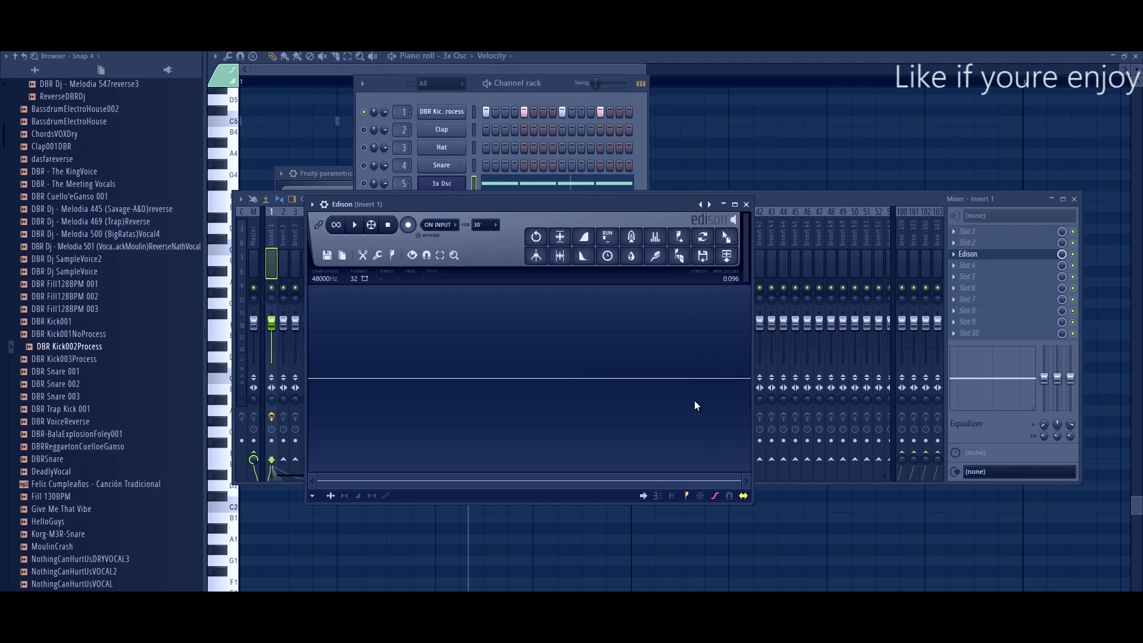
{"action": "left_click_drag", "start_coordinate": [445, 378], "coordinate": [653, 378]}
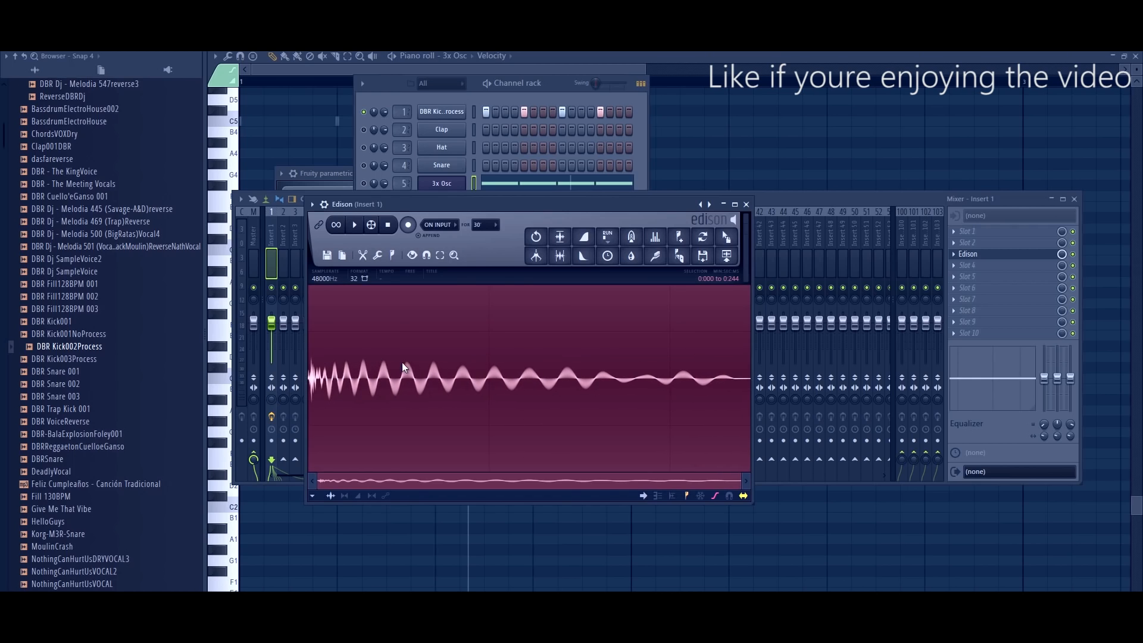
{"action": "left_click", "coordinate": [353, 225]}
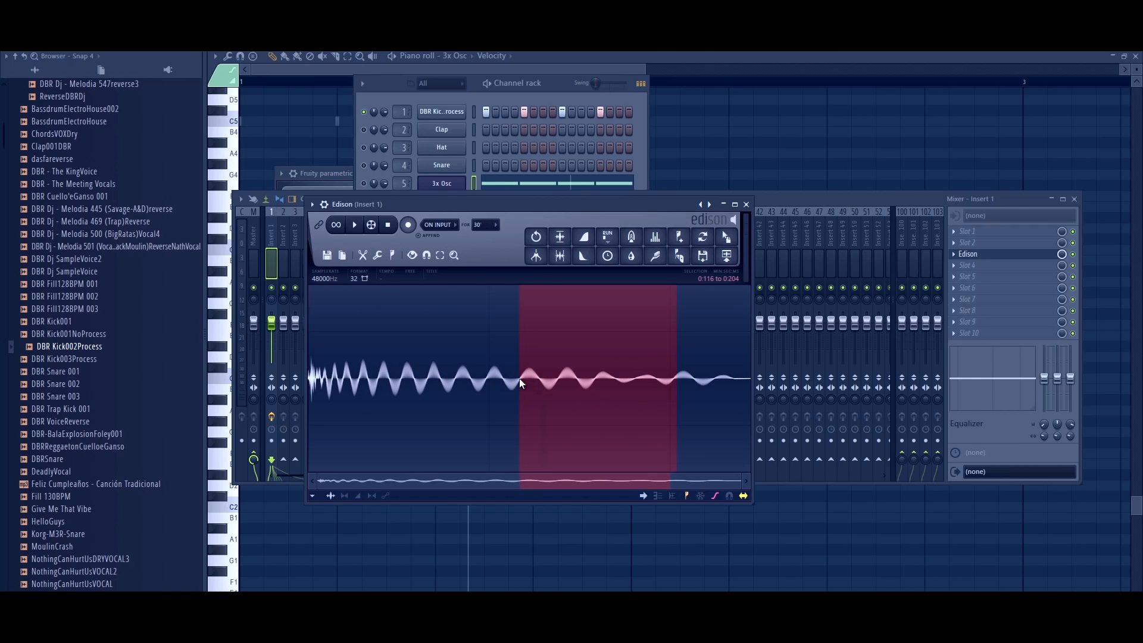
Select a slice of the kick's low-frequency tail and copy it.
{"action": "left_click_drag", "start_coordinate": [678, 372], "coordinate": [559, 372]}
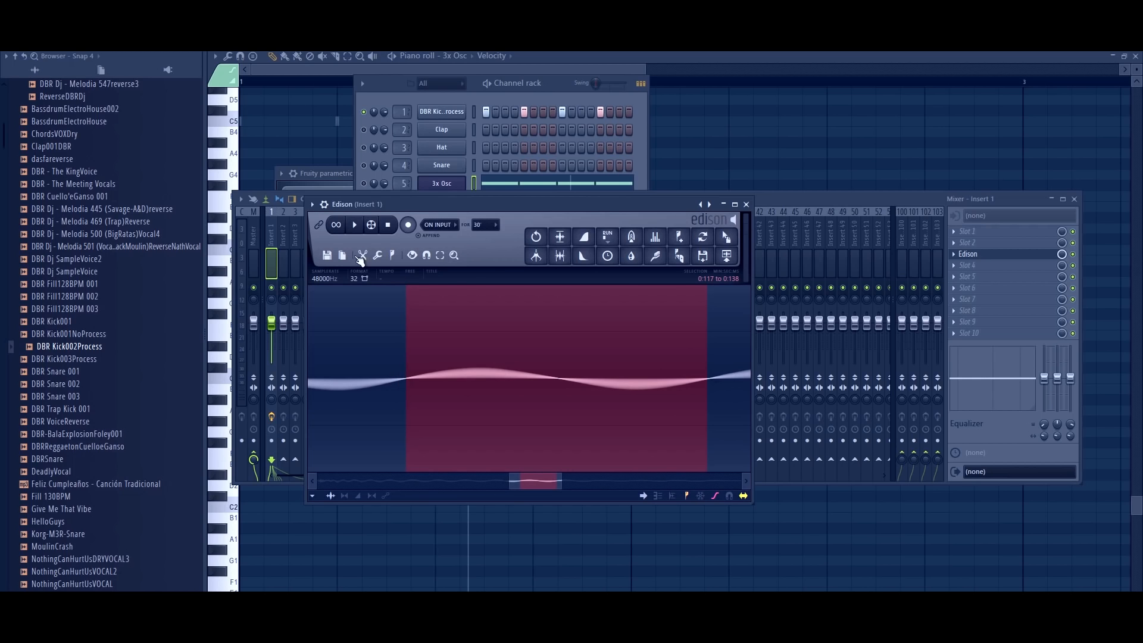
{"action": "left_click", "coordinate": [355, 225]}
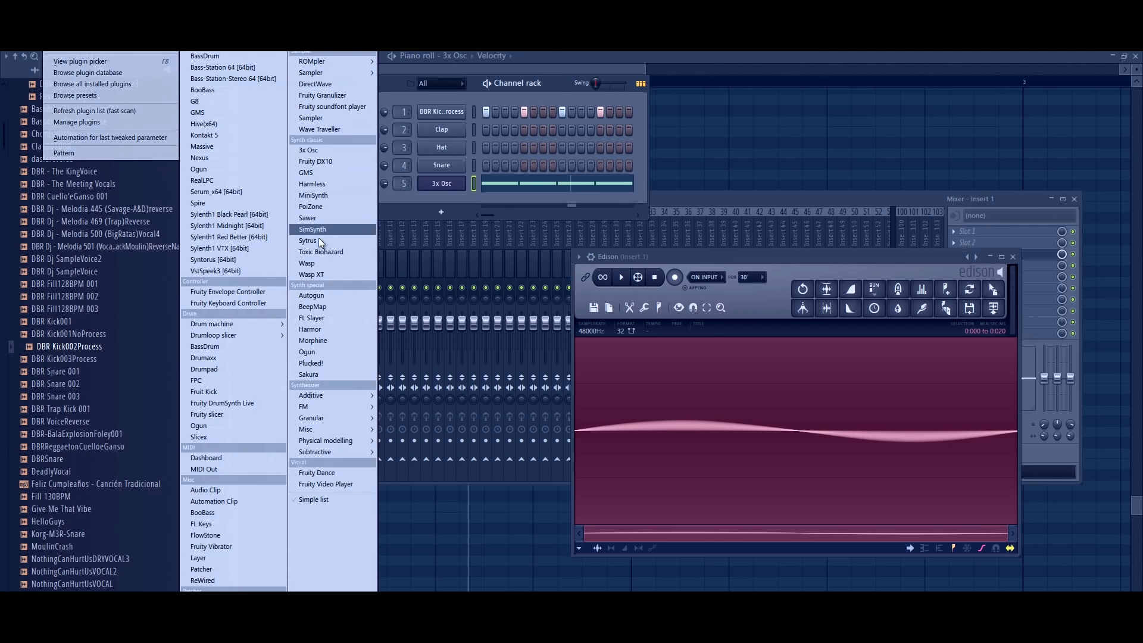
Add a Sytrus channel and paste the copied kick tail into operator 1's waveform.
{"action": "left_click", "coordinate": [307, 241]}
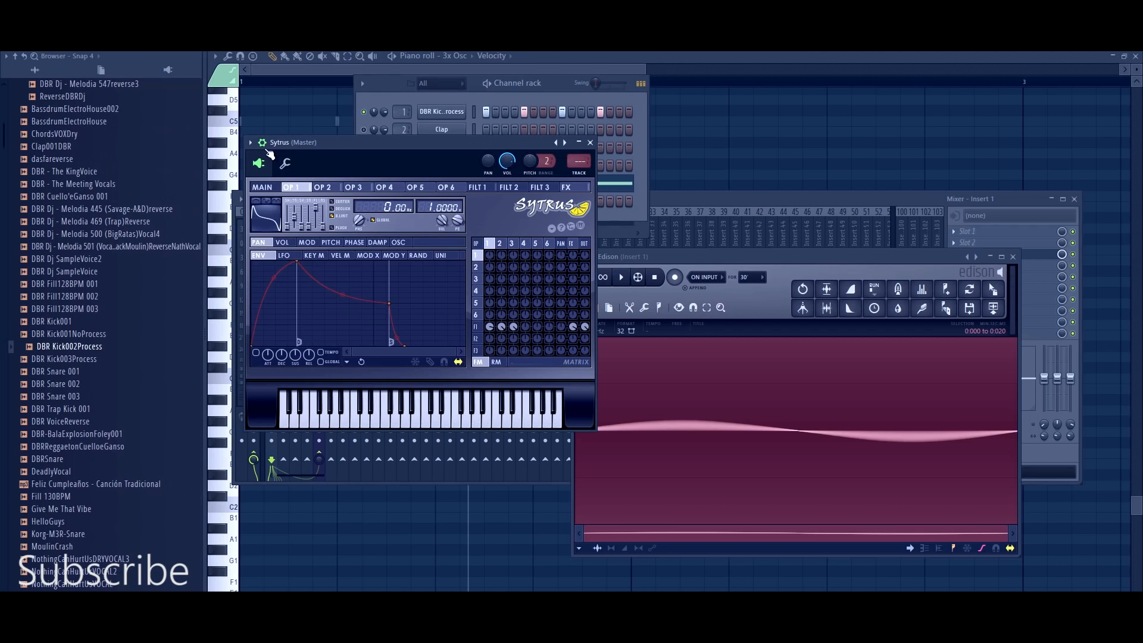
{"action": "right_click", "coordinate": [292, 154]}
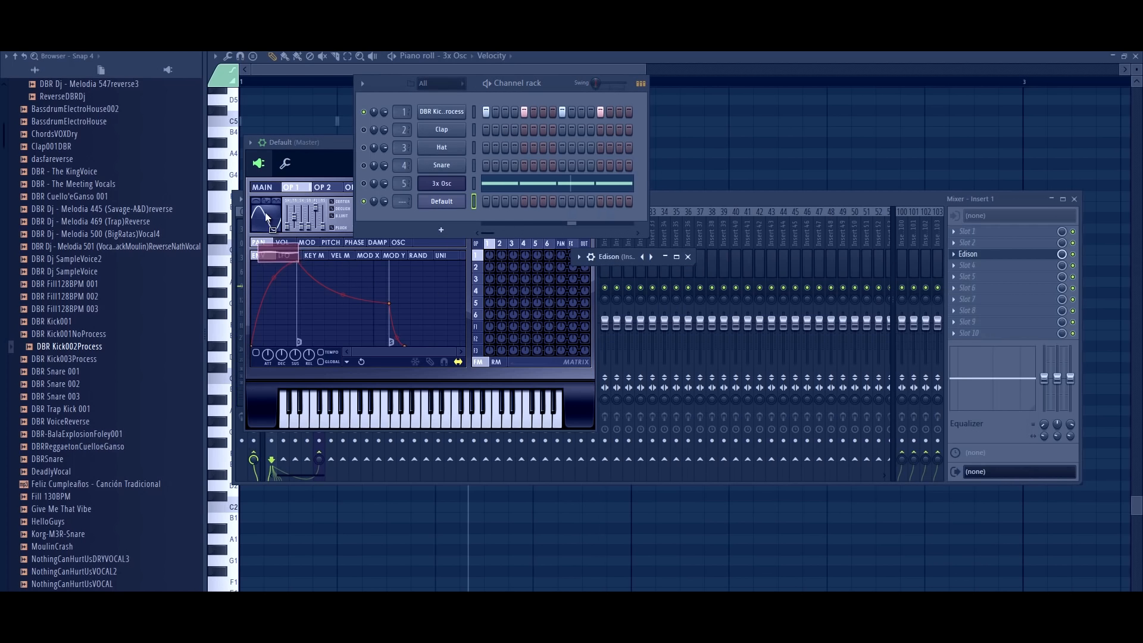
{"action": "right_click", "coordinate": [441, 201]}
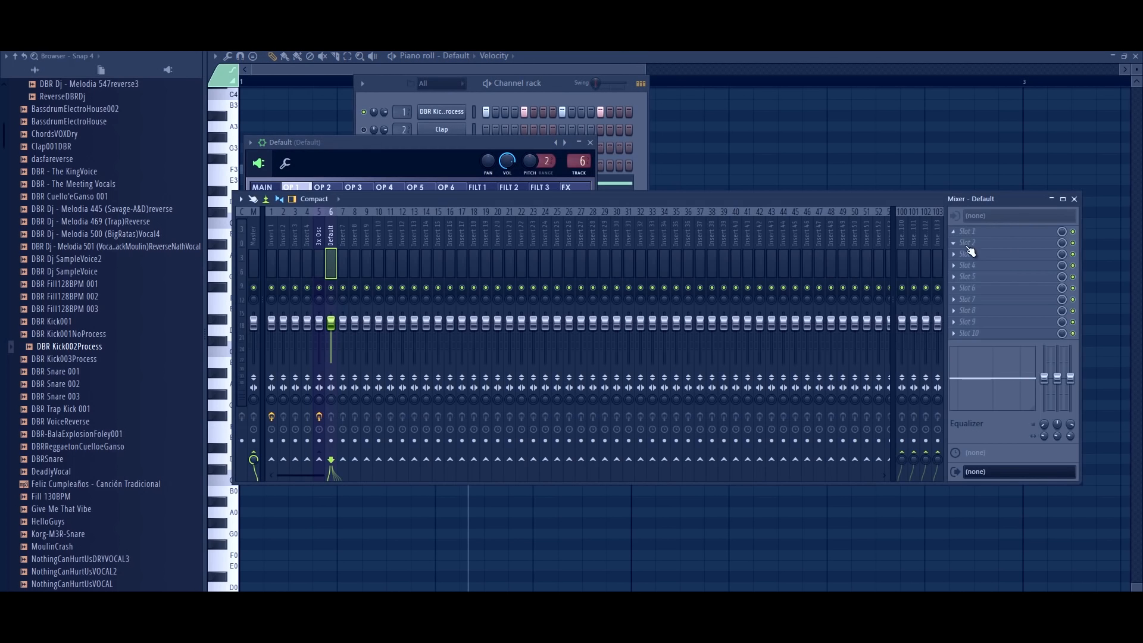
Replace the Sytrus insert's first slot with Parametric EQ 2 and shape a steep low-pass on the bass.
{"action": "right_click", "coordinate": [966, 231]}
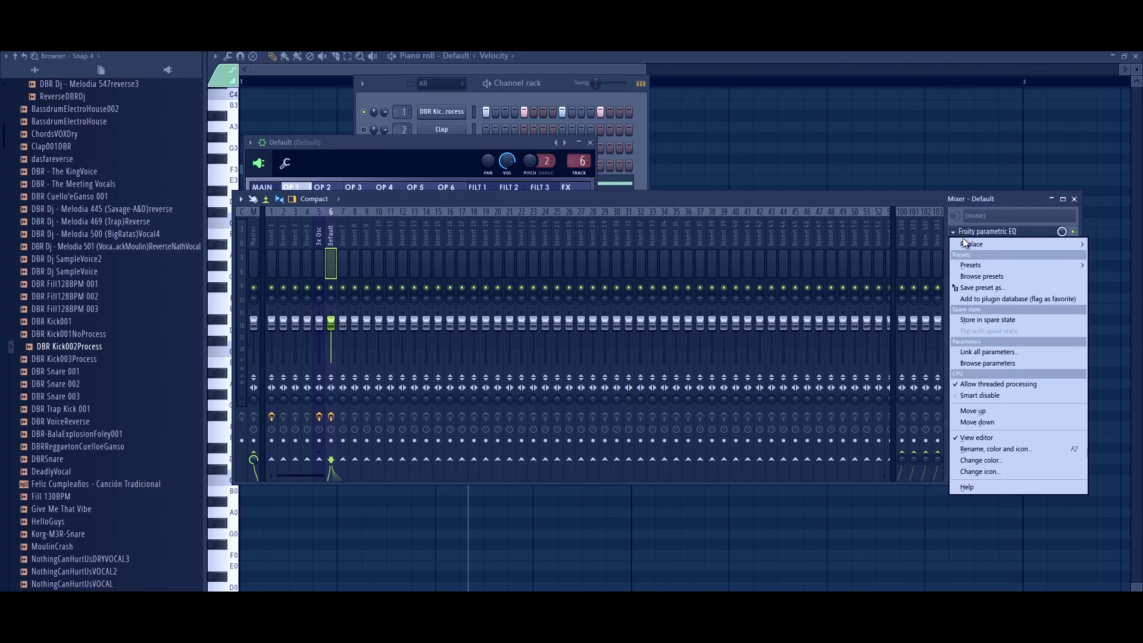
{"action": "left_click", "coordinate": [974, 243]}
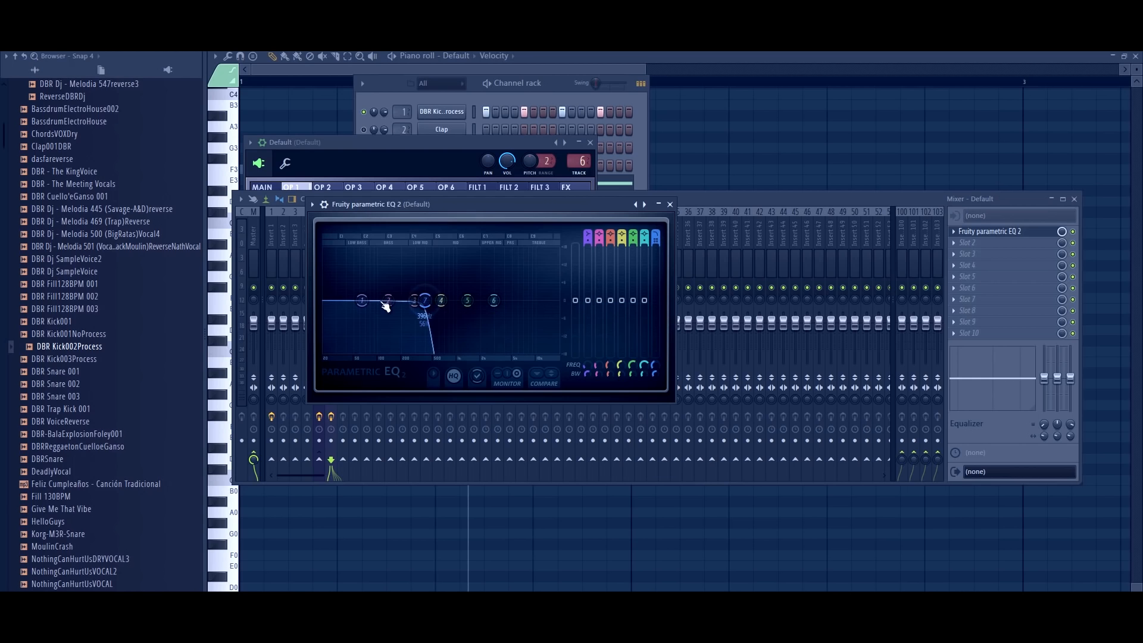
{"action": "left_click_drag", "start_coordinate": [388, 300], "coordinate": [382, 306]}
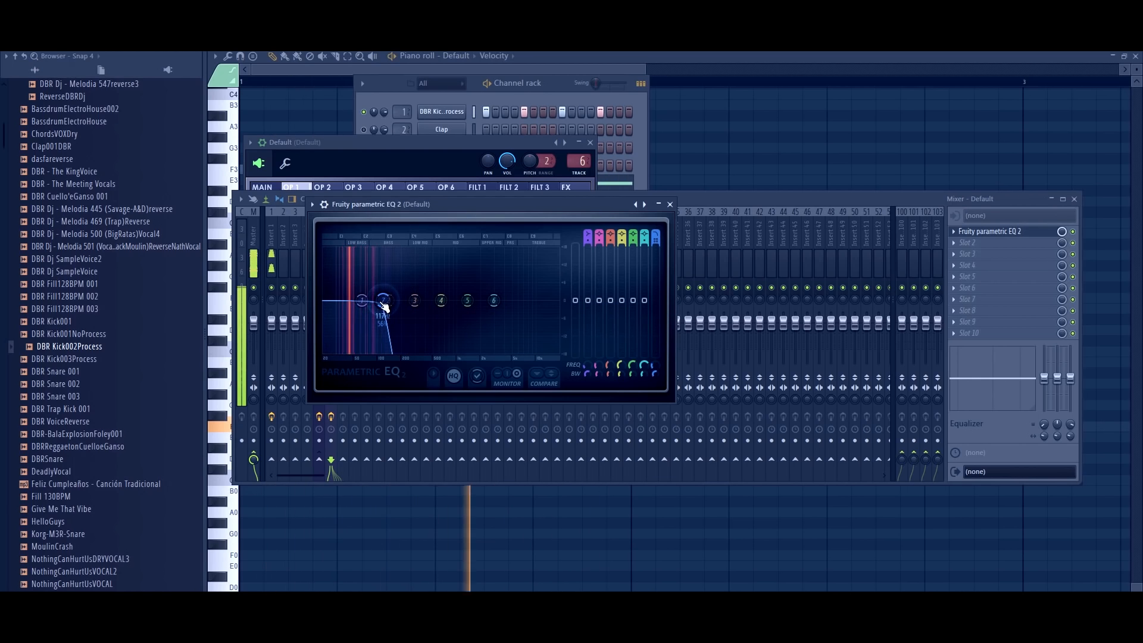
{"action": "left_click", "coordinate": [667, 203]}
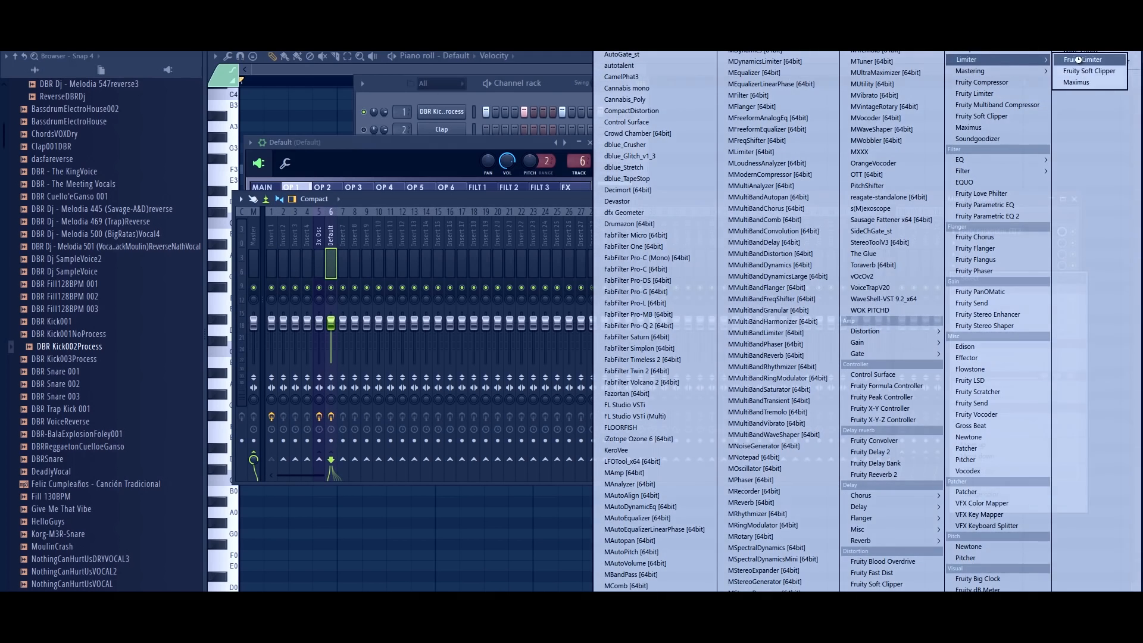
Add Fruity Limiter to the Sytrus insert and set Pro-C's threshold on the kick insert near −15 dB.
{"action": "left_click", "coordinate": [1087, 59]}
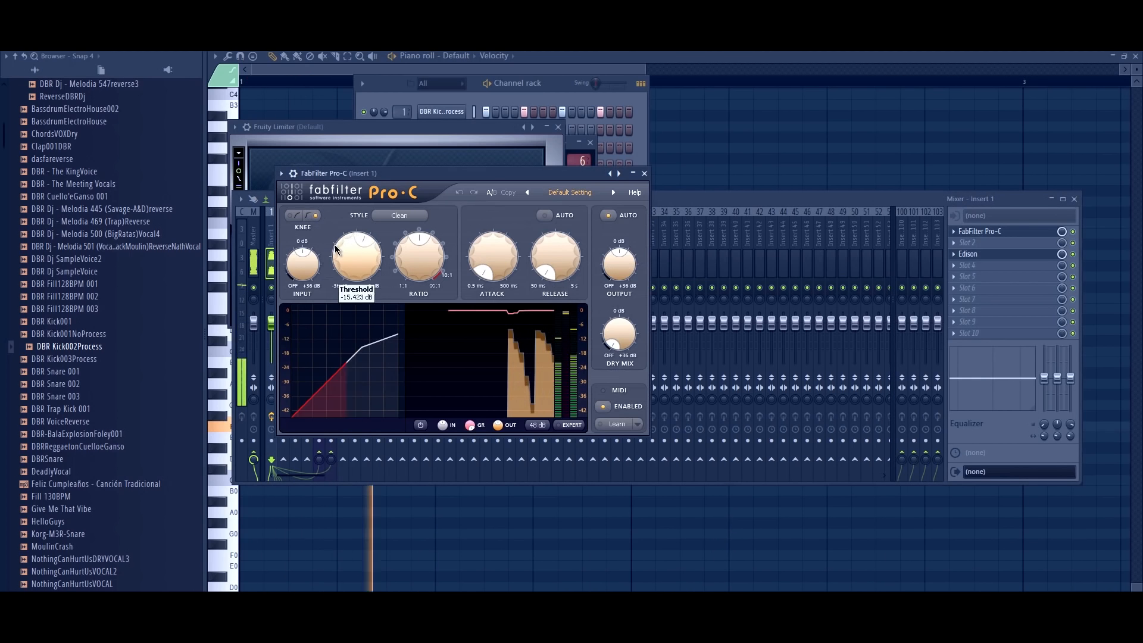
{"action": "left_click_drag", "start_coordinate": [356, 254], "coordinate": [356, 274]}
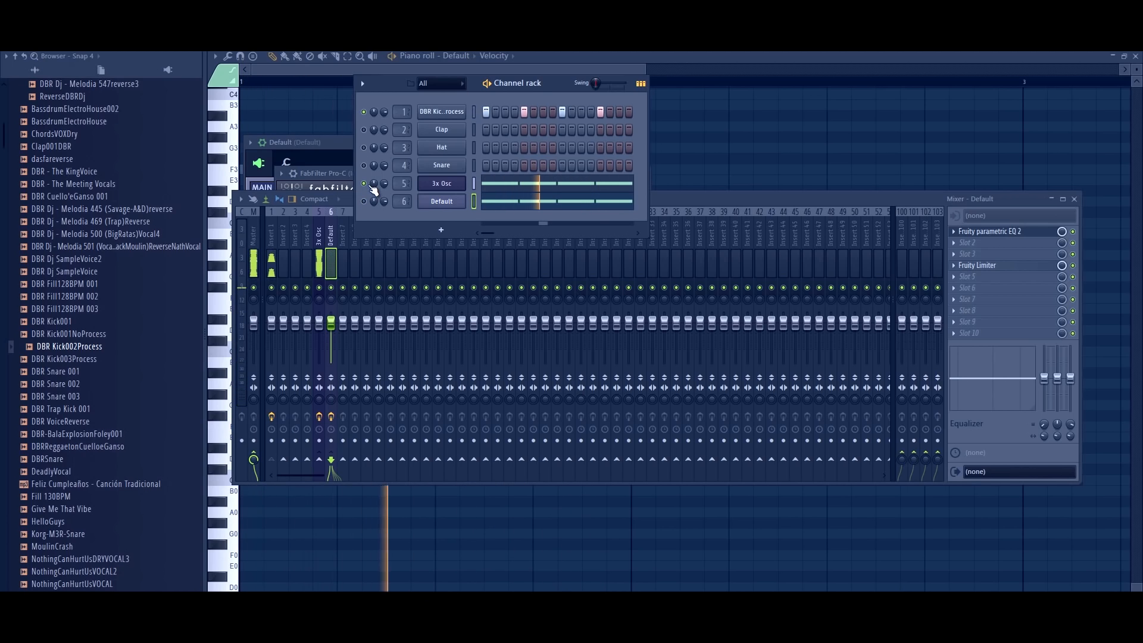
Mute the 3x Osc channel so only the Sytrus bass plays.
{"action": "left_click", "coordinate": [365, 203]}
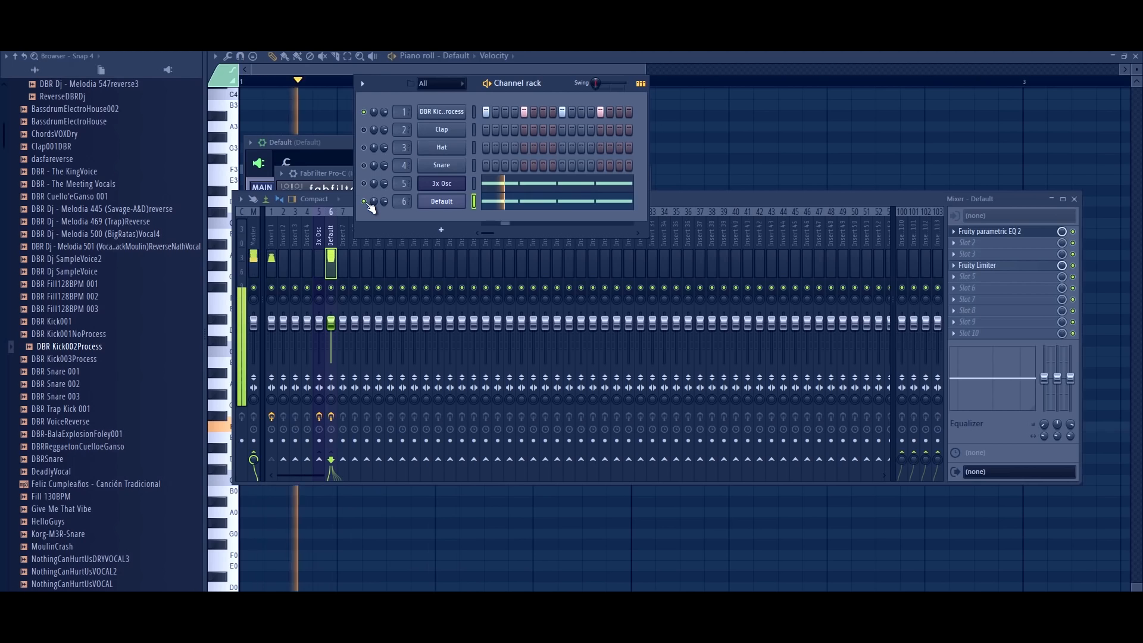